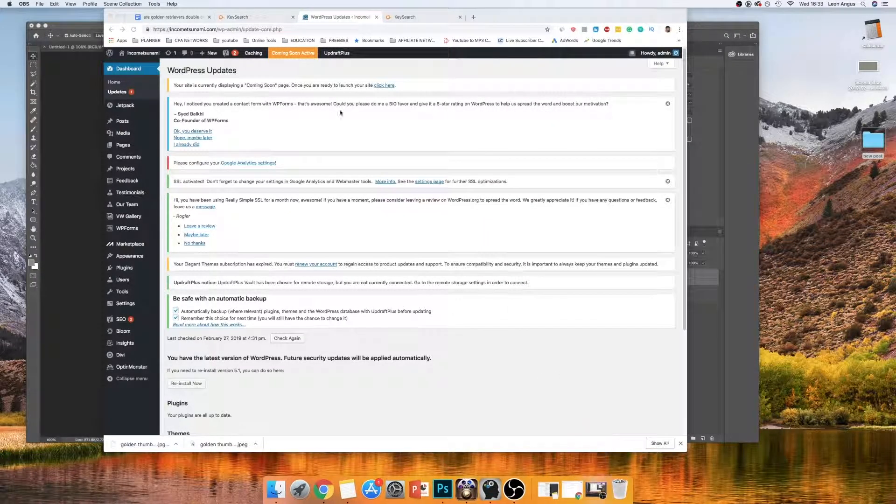
- Go to Settings > Discussion and scroll down to the avatar and Jetpack subscription options
scroll(down, 3)
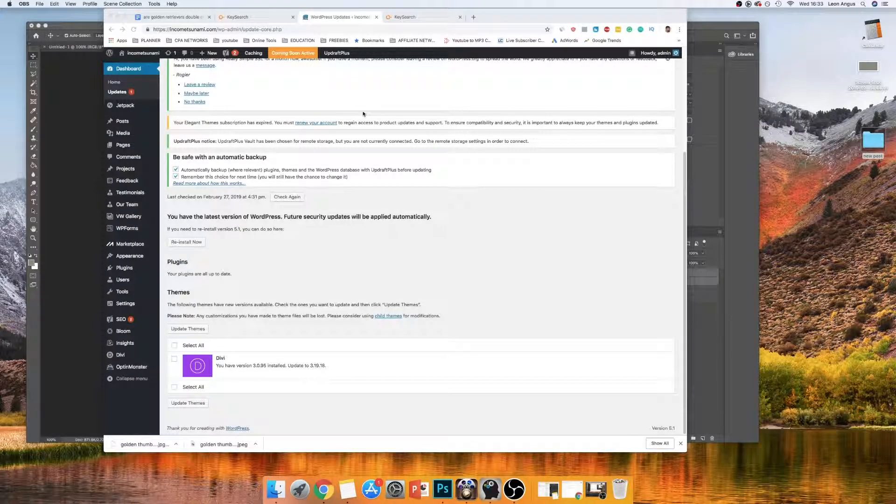
scroll(up, 3)
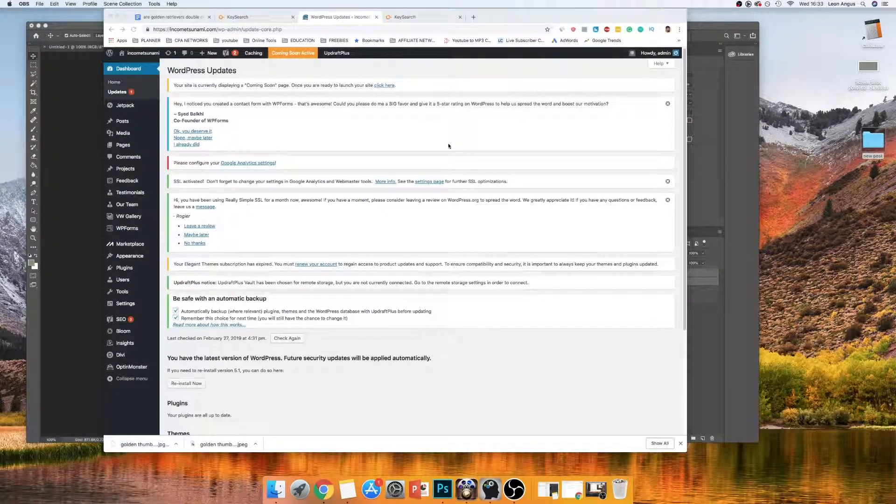
scroll(down, 3)
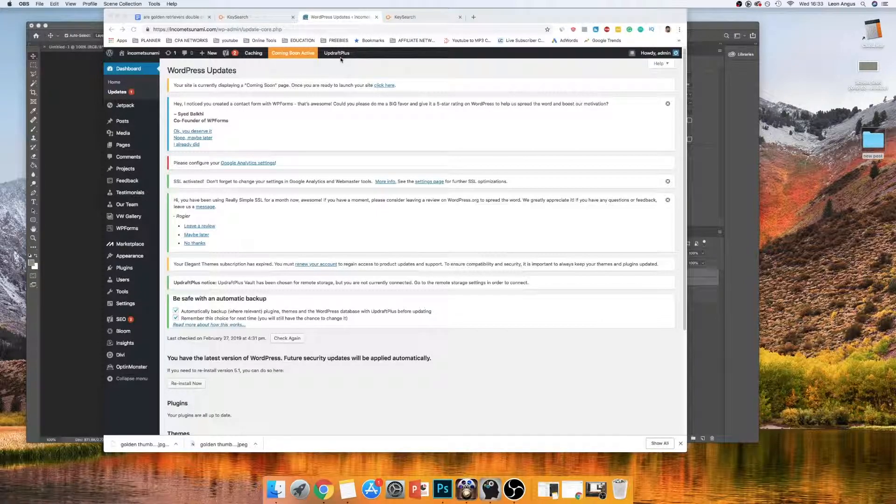
mouse_move(408, 17)
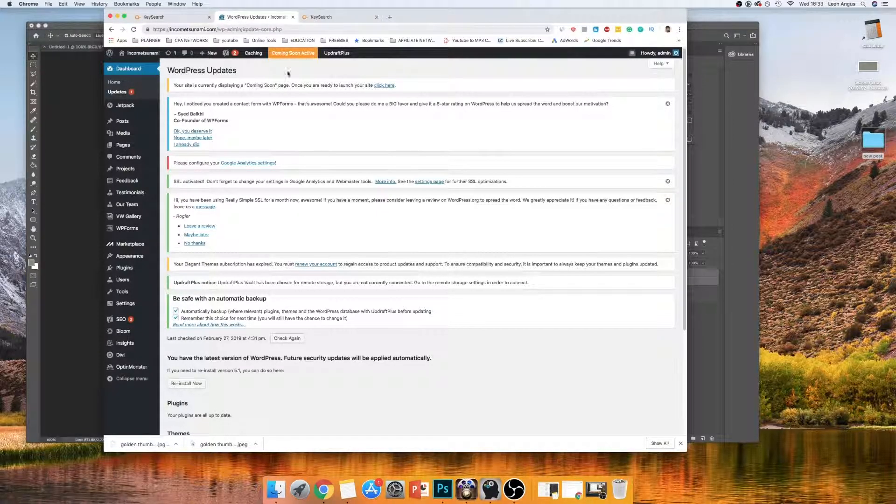
mouse_move(372, 140)
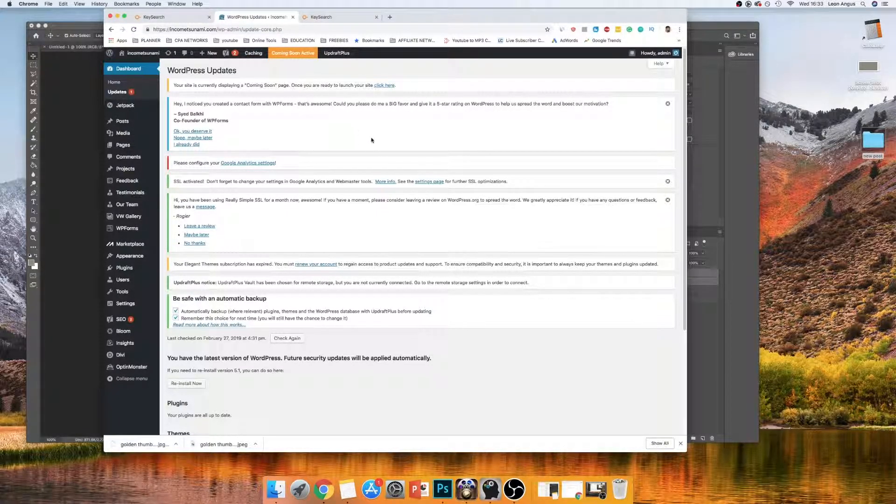
mouse_move(400, 172)
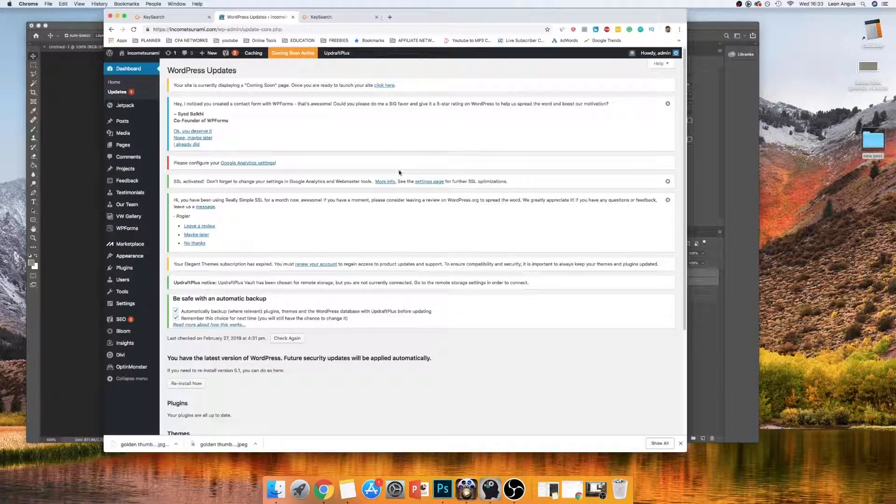
mouse_move(376, 168)
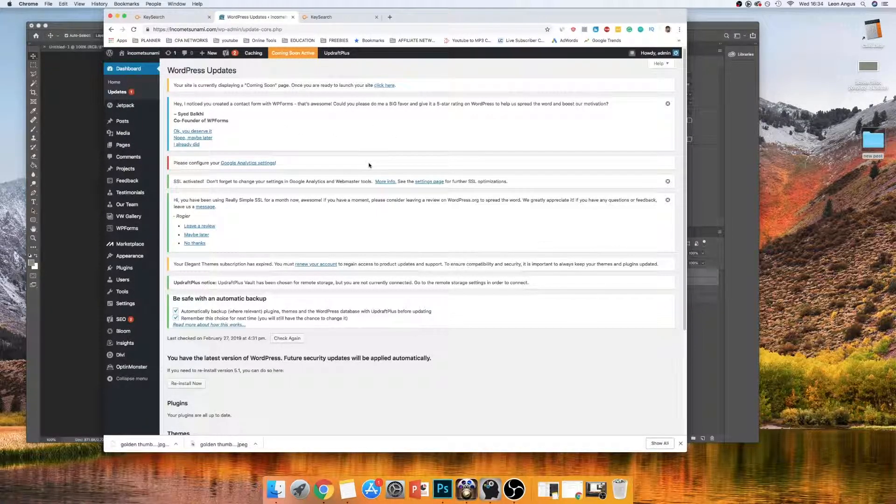
mouse_move(366, 165)
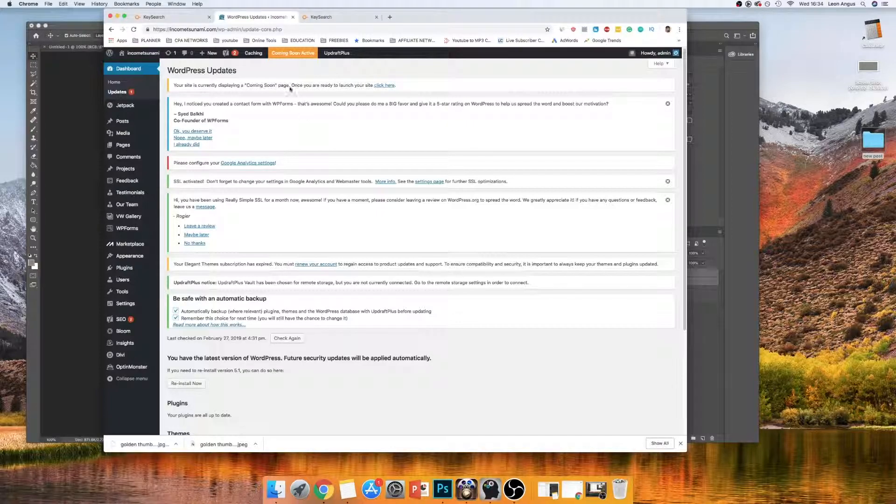
mouse_move(127, 181)
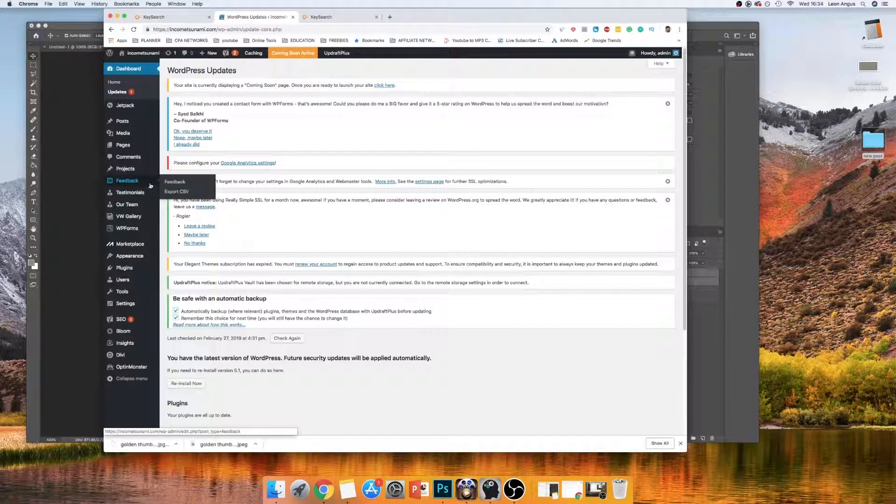
mouse_move(129, 256)
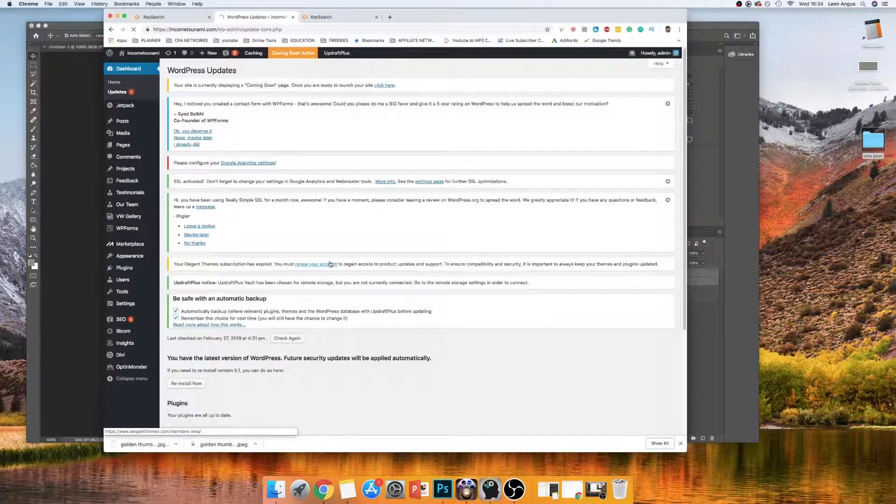
click(120, 302)
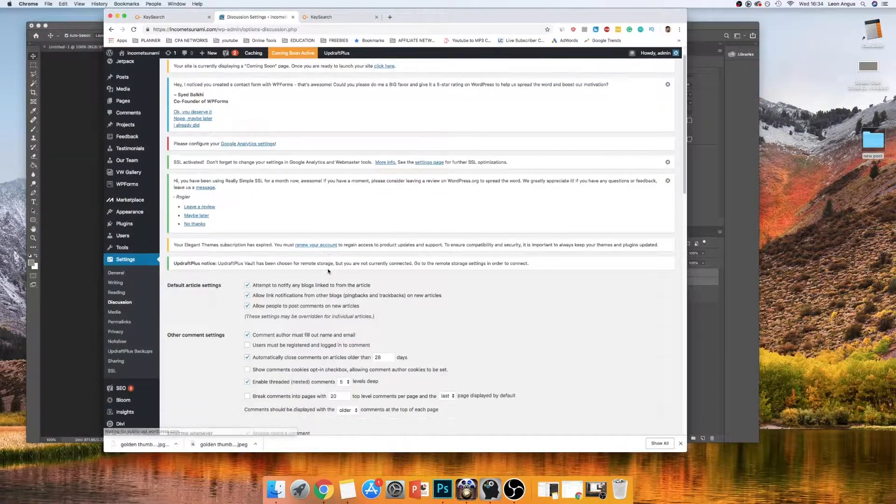
scroll(down, 3)
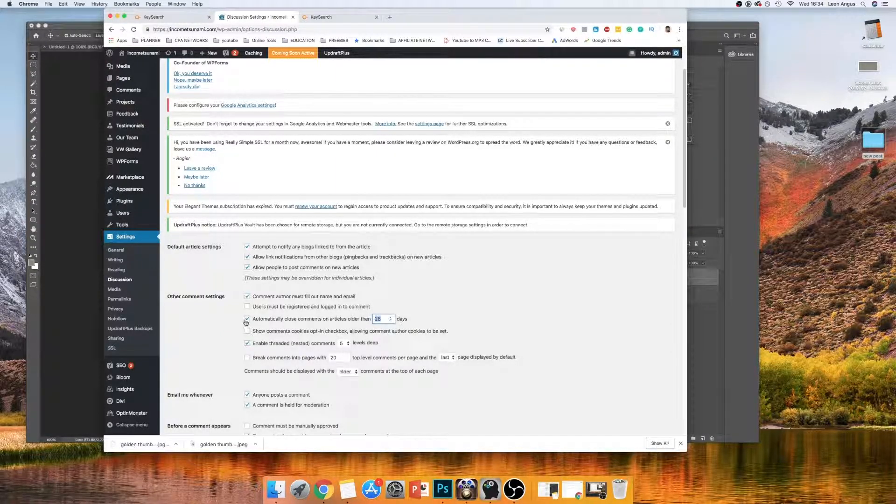
scroll(down, 3)
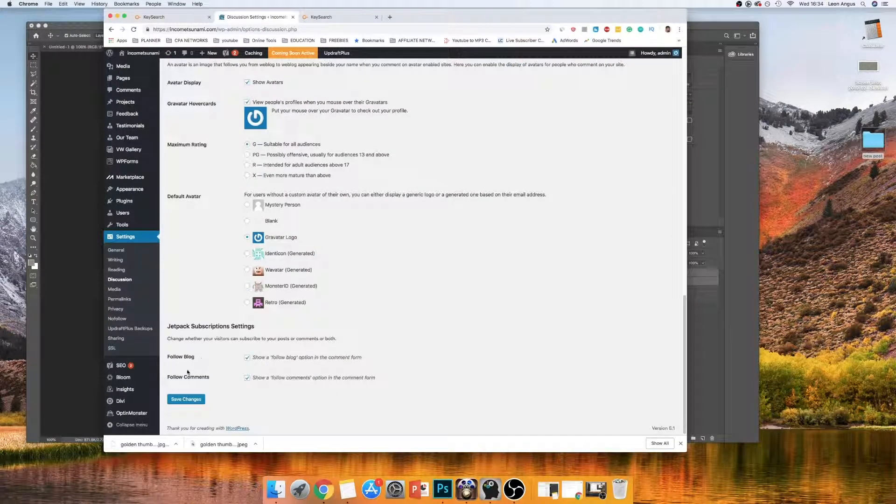
mouse_move(209, 354)
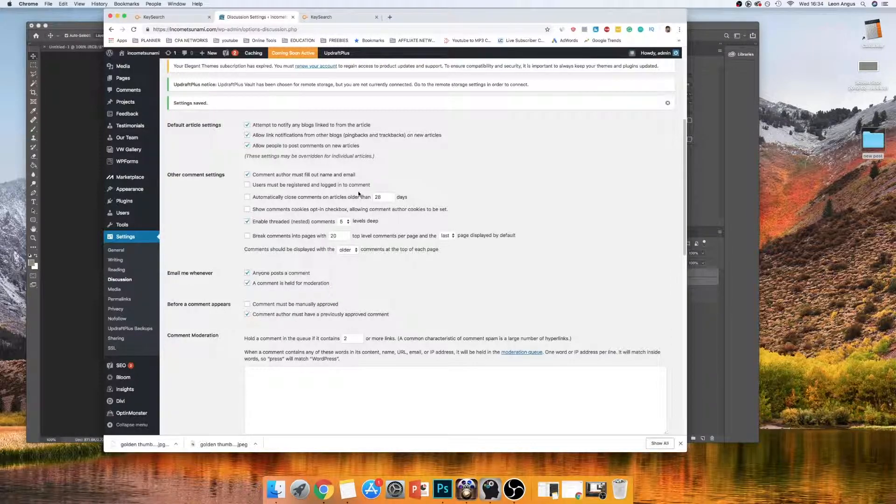
mouse_move(312, 165)
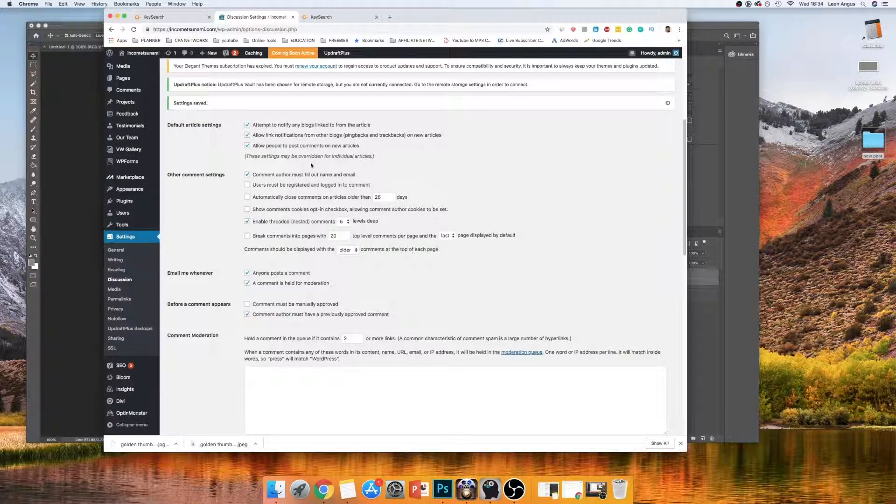
mouse_move(324, 167)
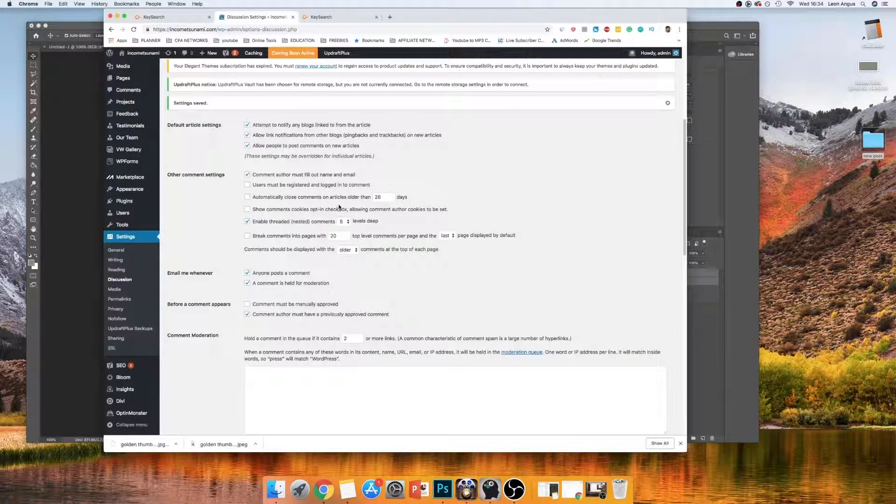
mouse_move(514, 237)
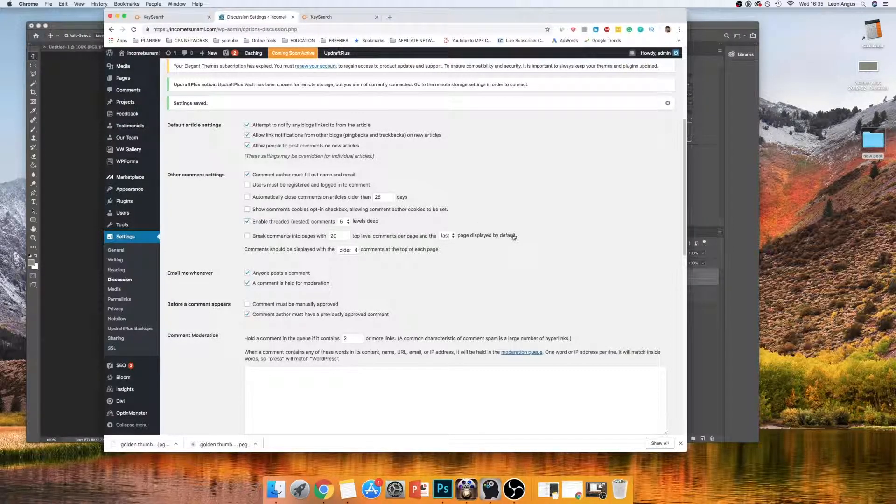
mouse_move(443, 197)
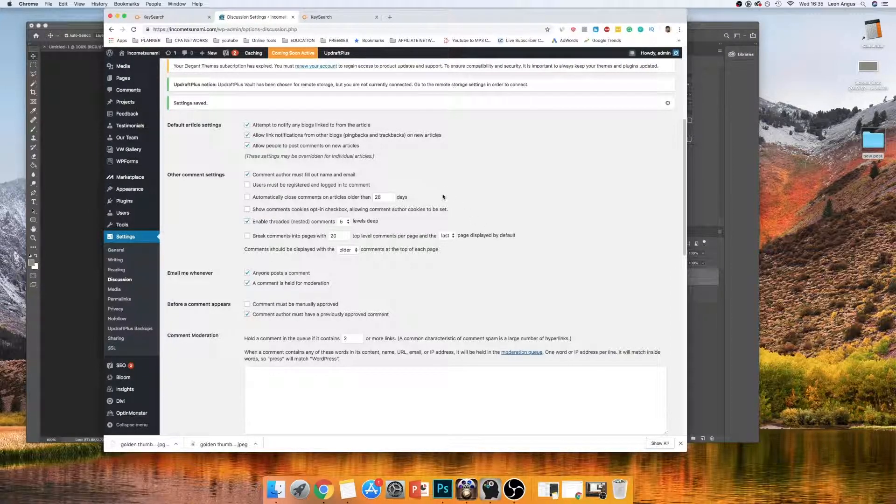